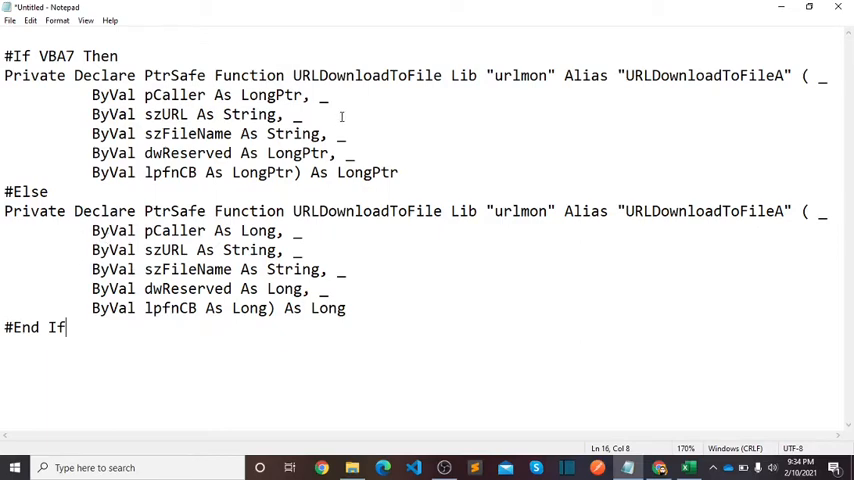
{"action": "mouse_move", "coordinate": [380, 95]}
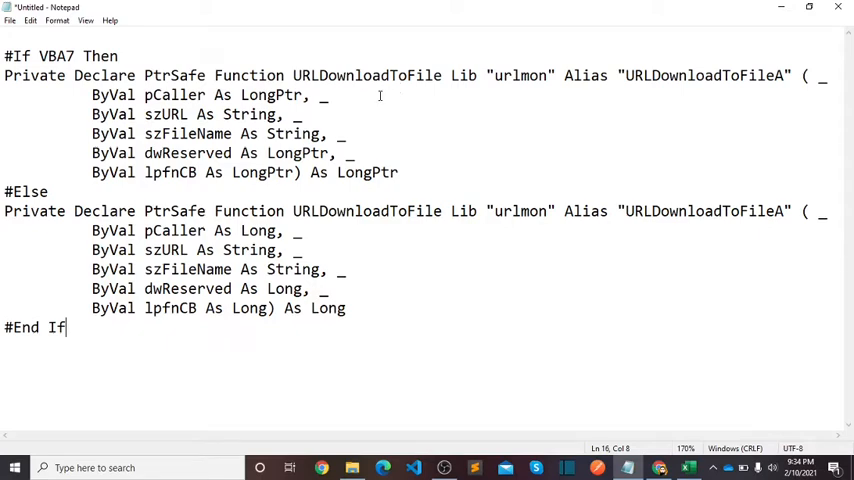
{"action": "mouse_move", "coordinate": [251, 124]}
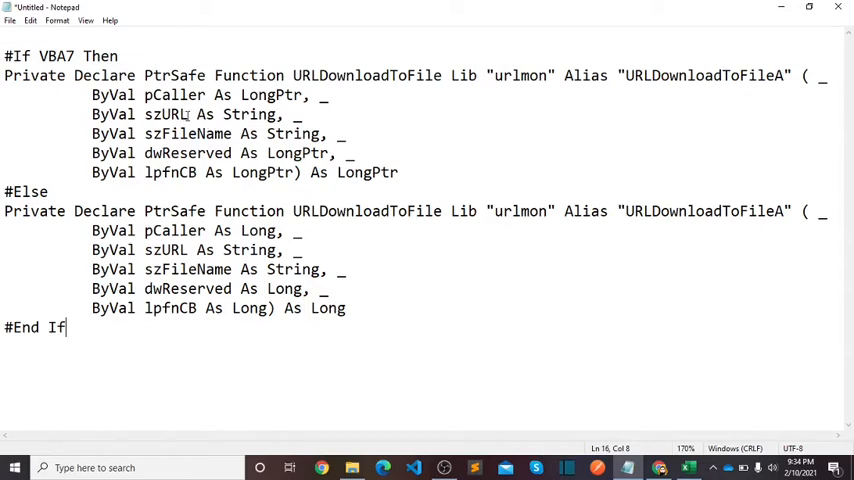
{"action": "mouse_move", "coordinate": [204, 134]}
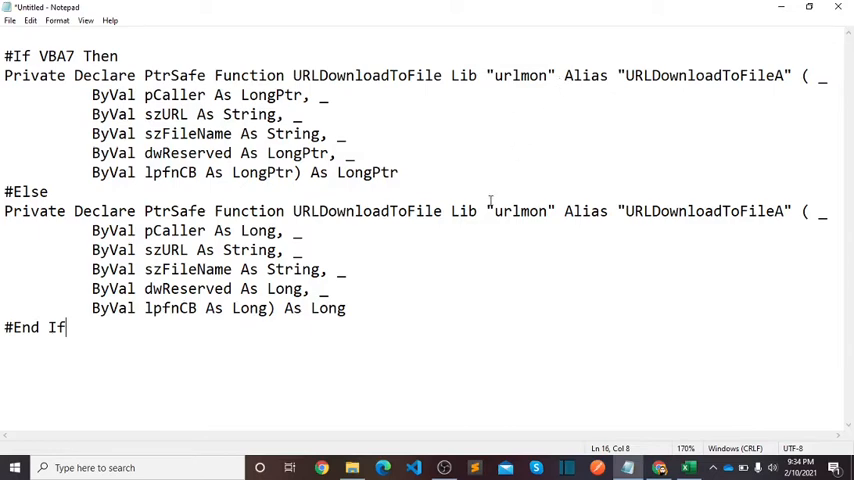
- Copy the URLDownloadToFile declaration into a new module and begin Sub download_images
{"action": "key", "text": "ctrl+a"}
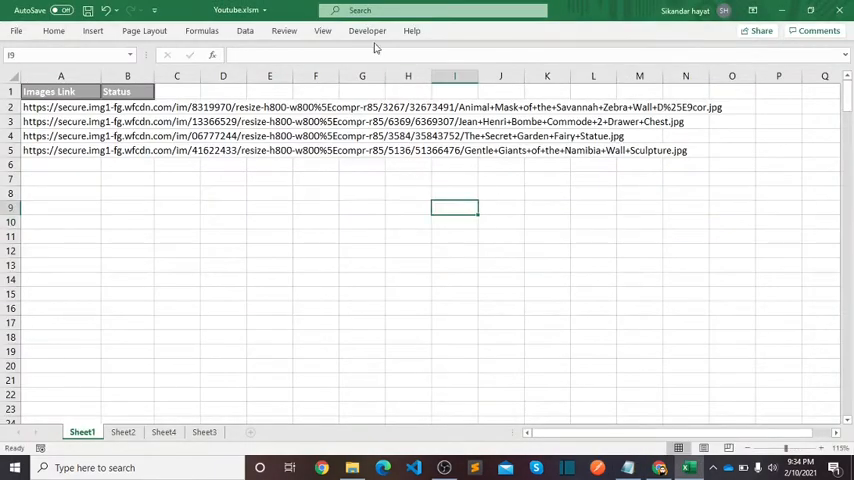
{"action": "left_click", "coordinate": [366, 30]}
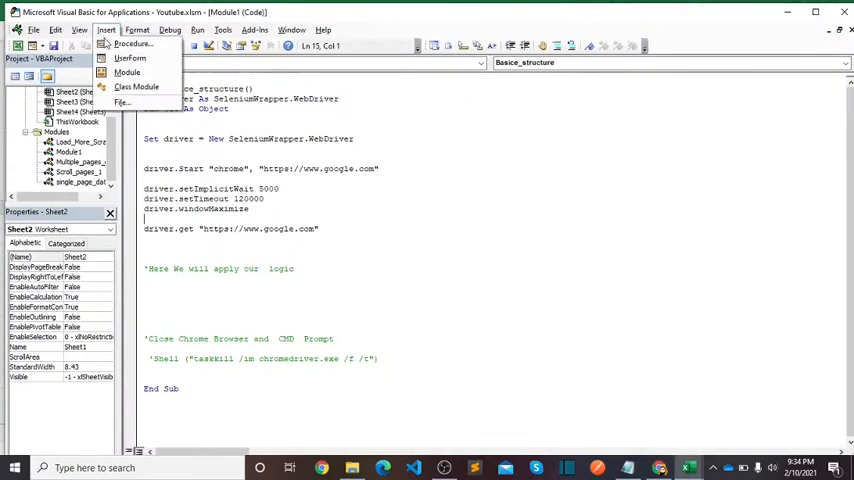
{"action": "left_click", "coordinate": [126, 72]}
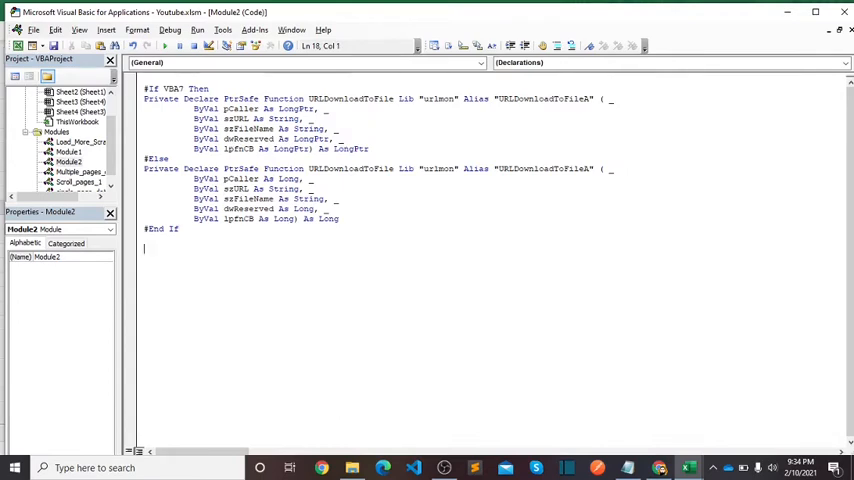
{"action": "type", "text": "sub download_images("}
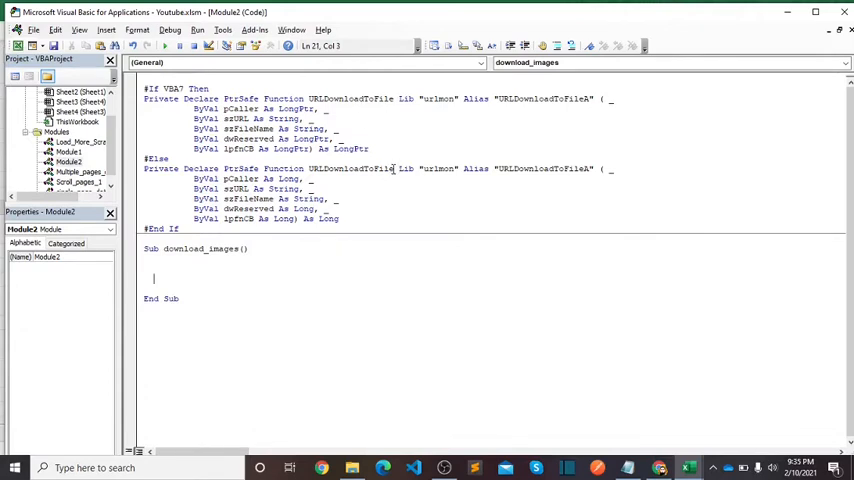
- Inside download_images, type a URLDownloadToFile call using imagelink and Destination
{"action": "double_click", "coordinate": [350, 168]}
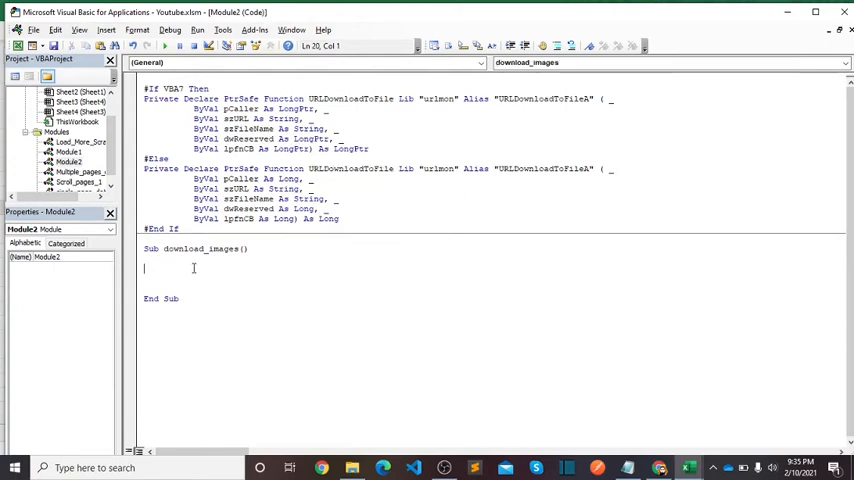
{"action": "type", "text": "URLDownloadToFile"}
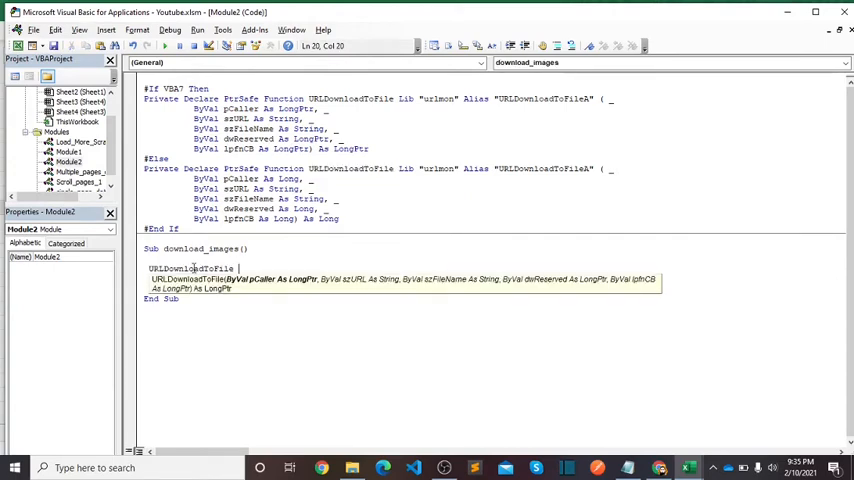
{"action": "type", "text": "("}
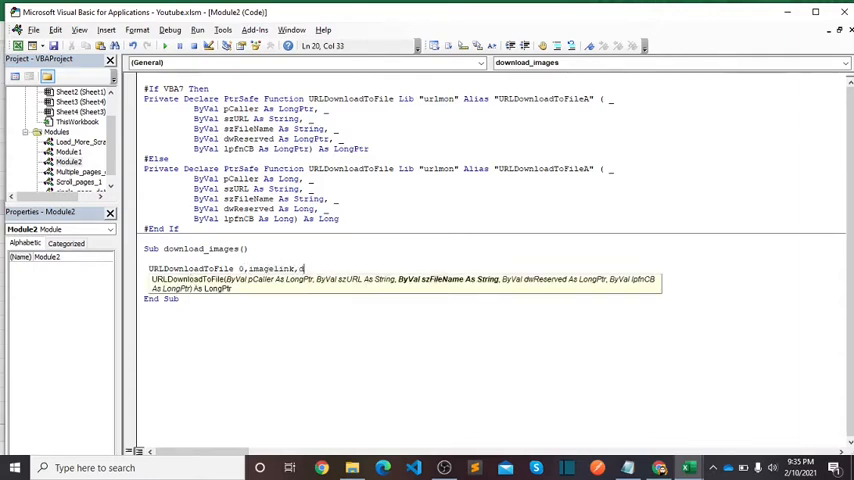
{"action": "type", "text": "estinatio"}
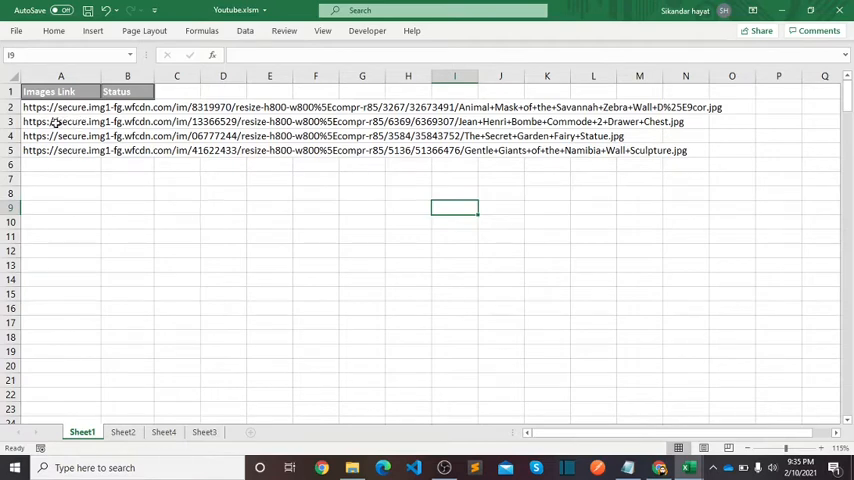
{"action": "mouse_move", "coordinate": [53, 159]}
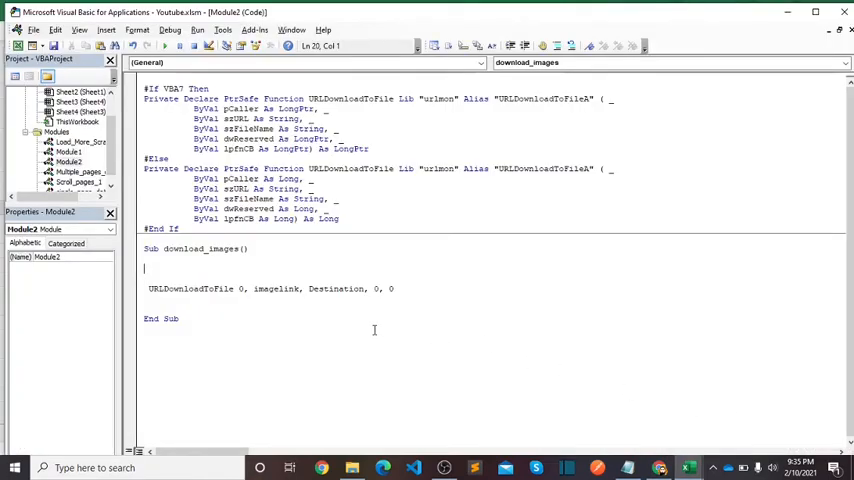
- Wrap the call in a For i = 2 … Next i loop, reading imagelink from cells and adding Destination
{"action": "type", "text": "for i="}
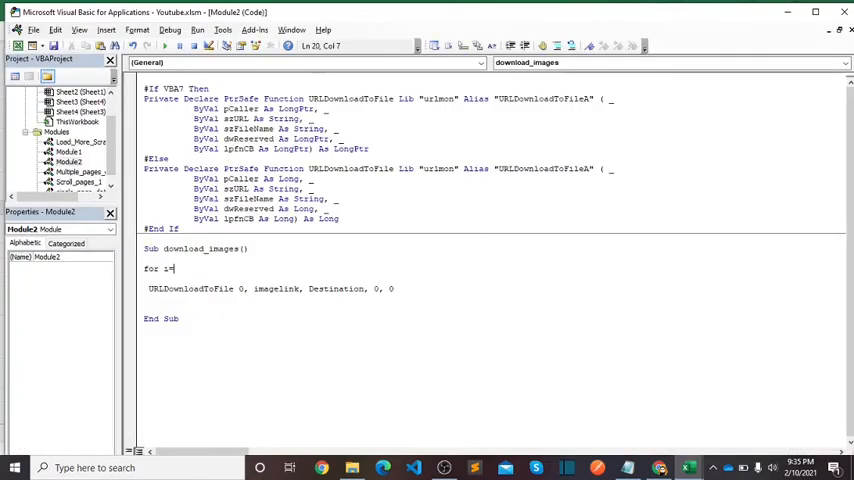
{"action": "type", "text": "2 To 5"}
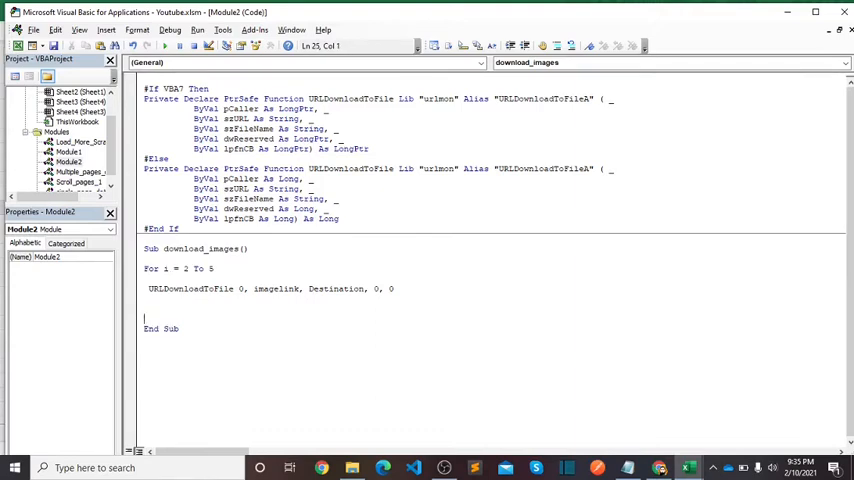
{"action": "type", "text": "Next i"}
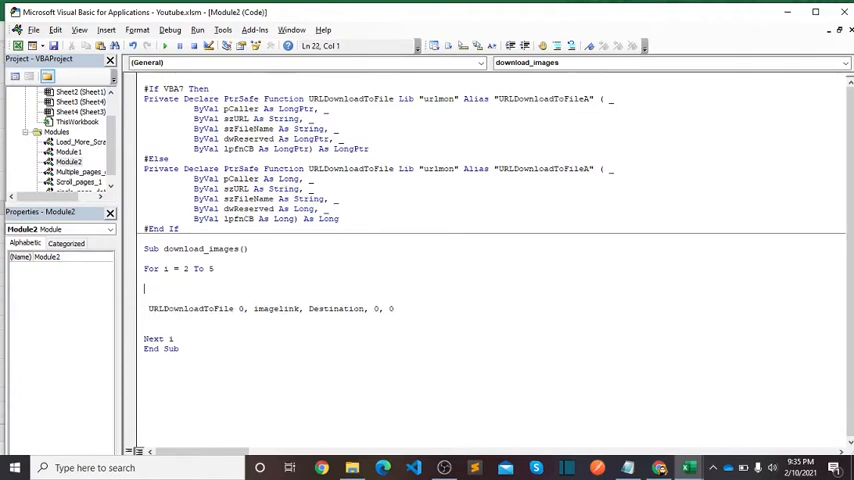
{"action": "type", "text": "imagelink = sheets(\"sheet1"}
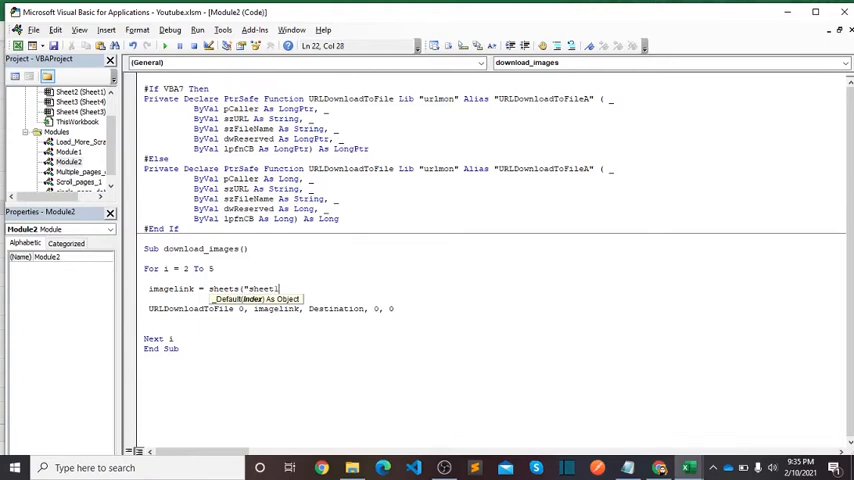
{"action": "type", "text": ".cells(i, 1).Value"}
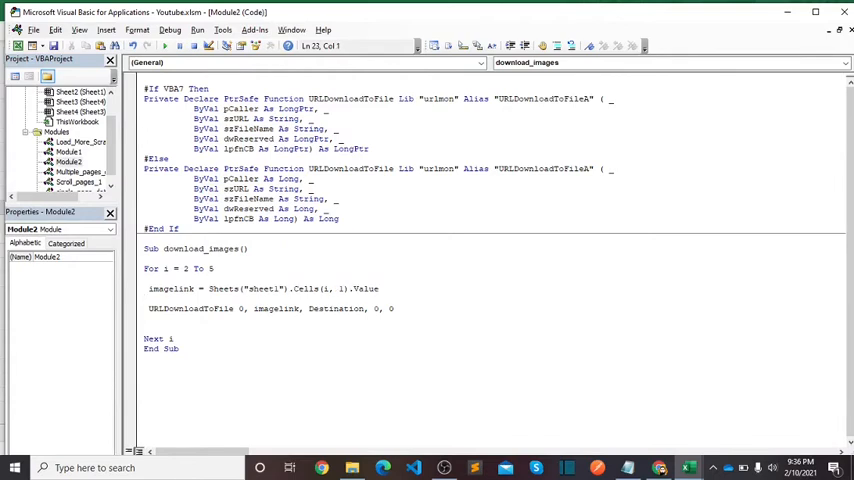
{"action": "type", "text": "dest"}
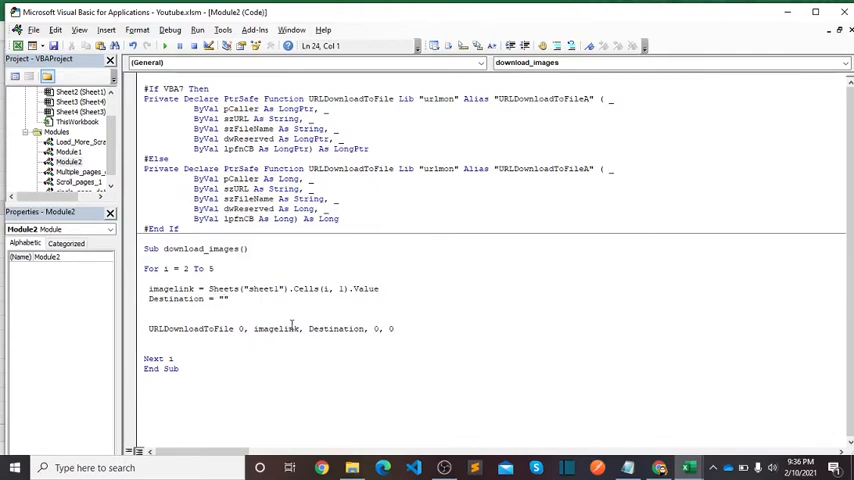
{"action": "mouse_move", "coordinate": [226, 317]}
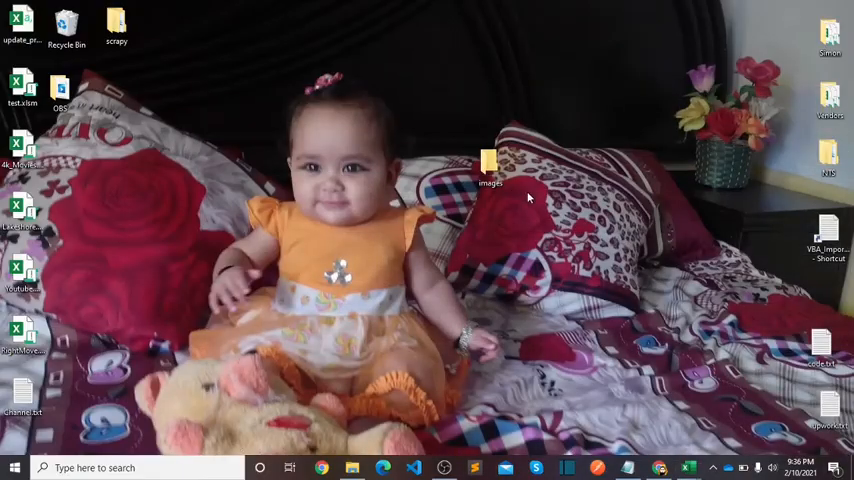
- Open the desktop images folder to confirm it's empty, then return to the VBA window
{"action": "left_click", "coordinate": [489, 165]}
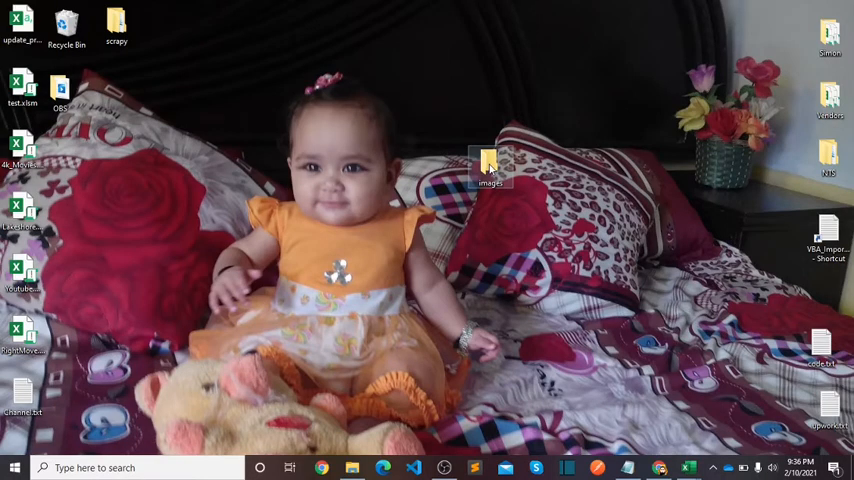
{"action": "double_click", "coordinate": [489, 165]}
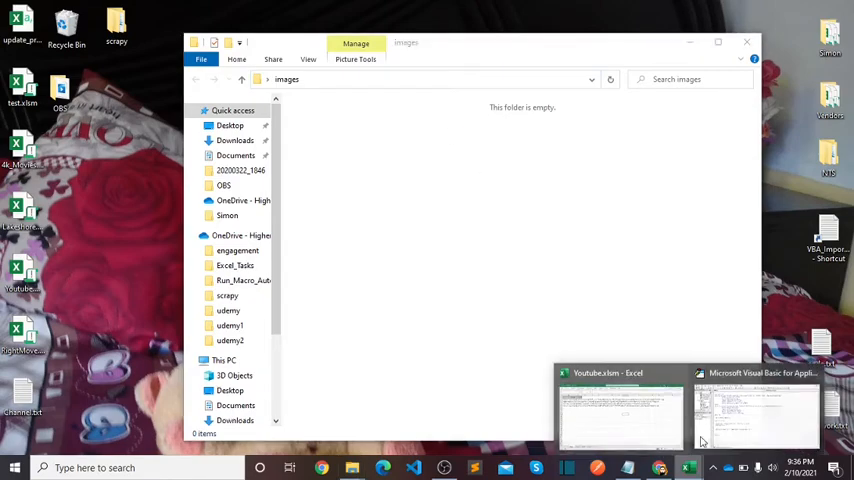
{"action": "left_click", "coordinate": [757, 410]}
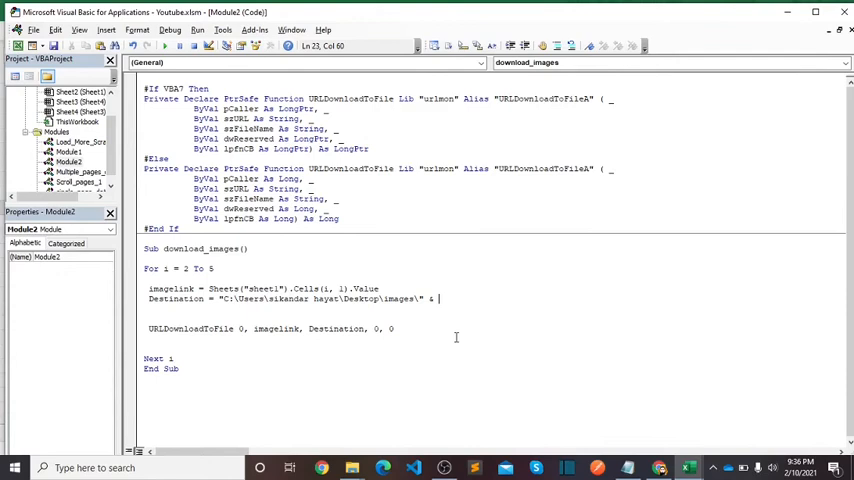
- Append the row number i to Destination and set Sheets cells(i, 2) to "done"
{"action": "type", "text": "i"}
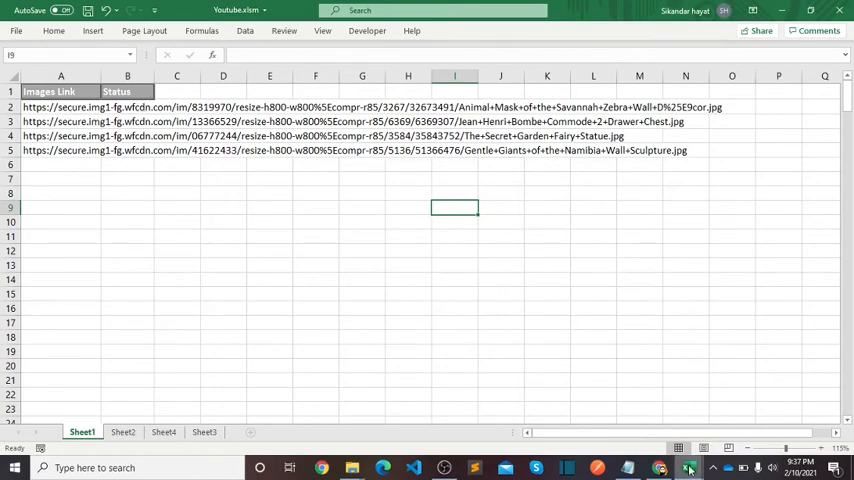
{"action": "left_click", "coordinate": [660, 467]}
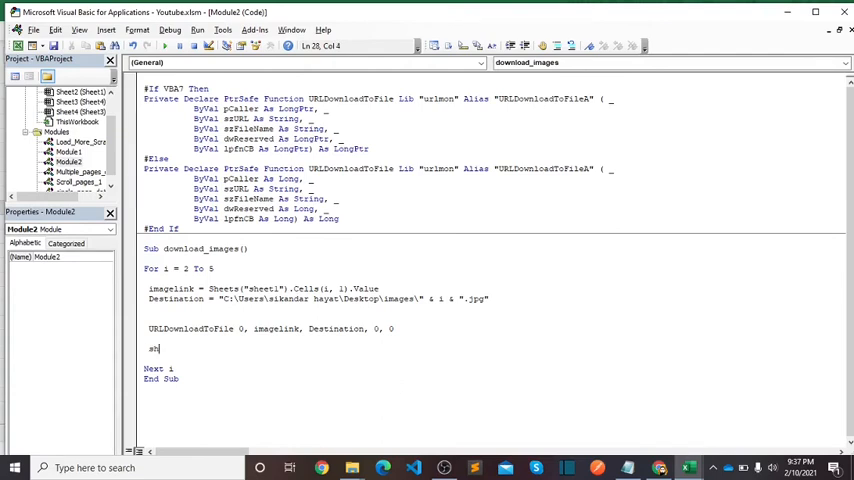
{"action": "type", "text": "heets(\"sheet1"}
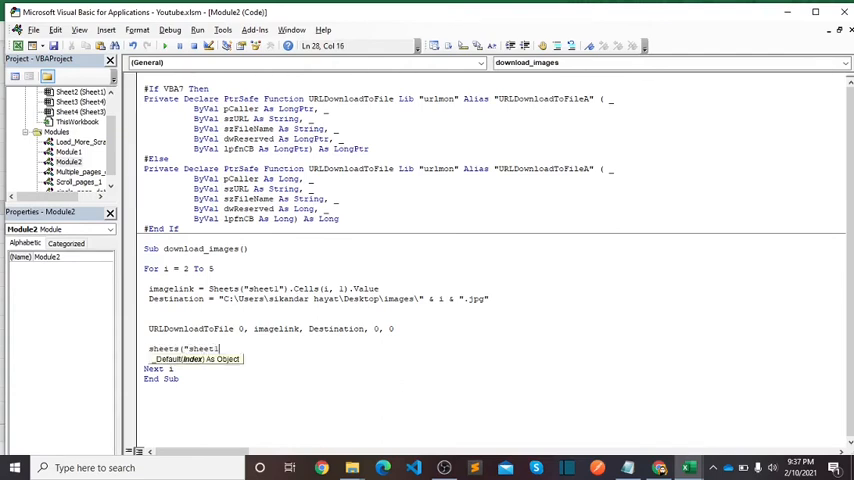
{"action": "type", "text": ".cells(i,2) ="}
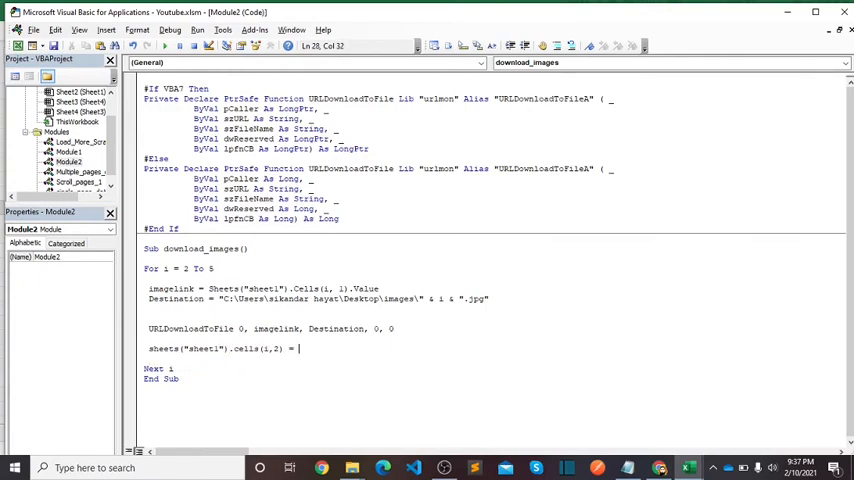
{"action": "type", "text": "\"done\""}
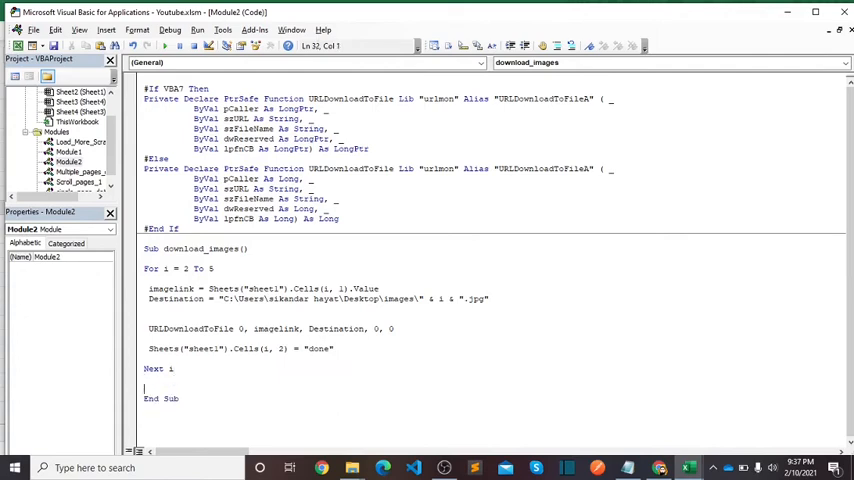
- Add a MsgBox saying "you … ready" after the loop
{"action": "type", "text": "n"}
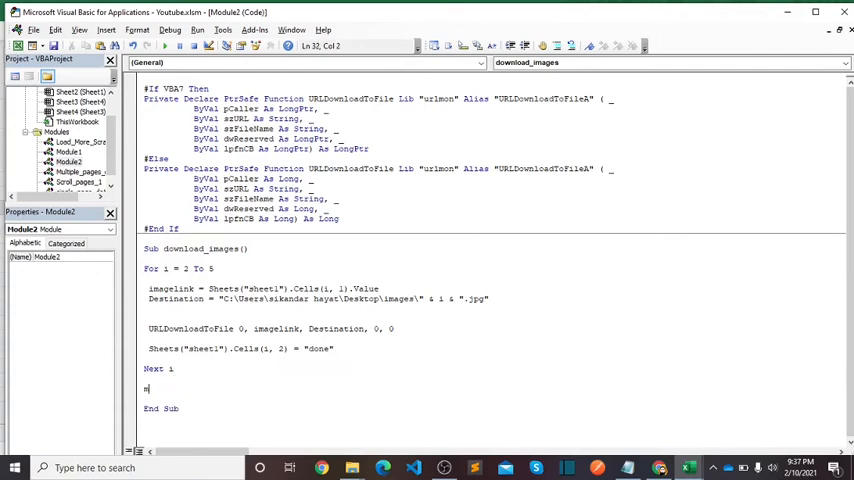
{"action": "type", "text": "sgbox \"your task"}
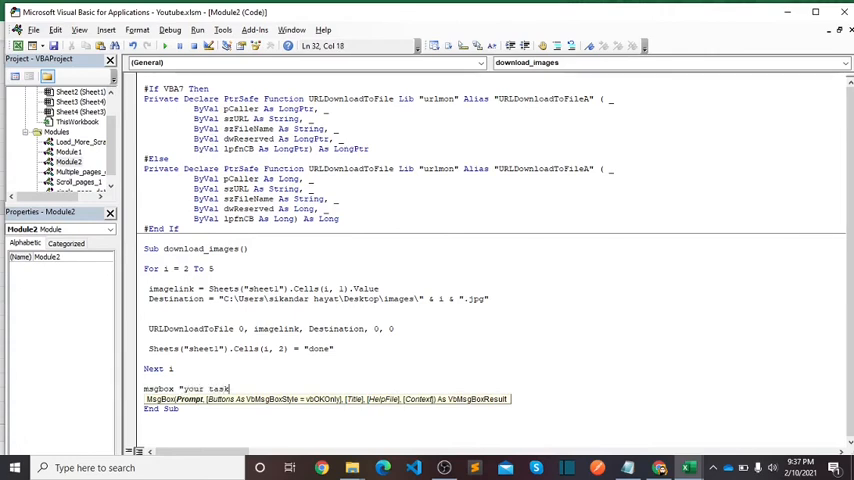
{"action": "type", "text": "ready"}
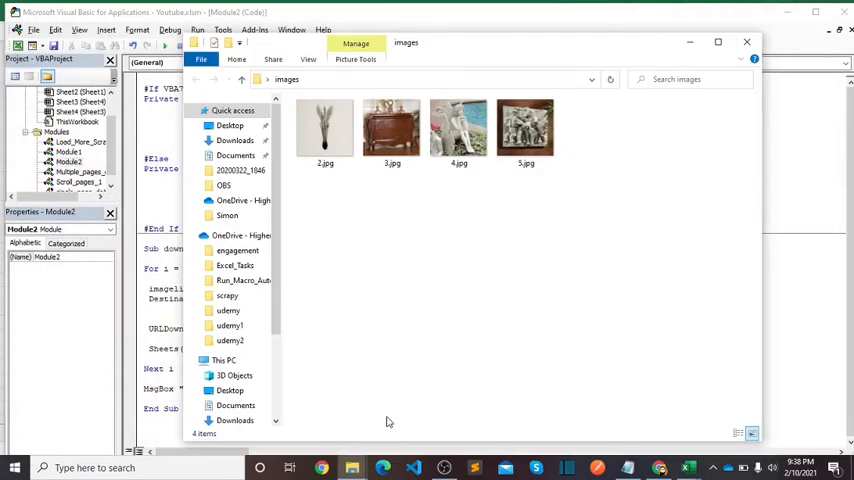
{"action": "mouse_move", "coordinate": [352, 175]}
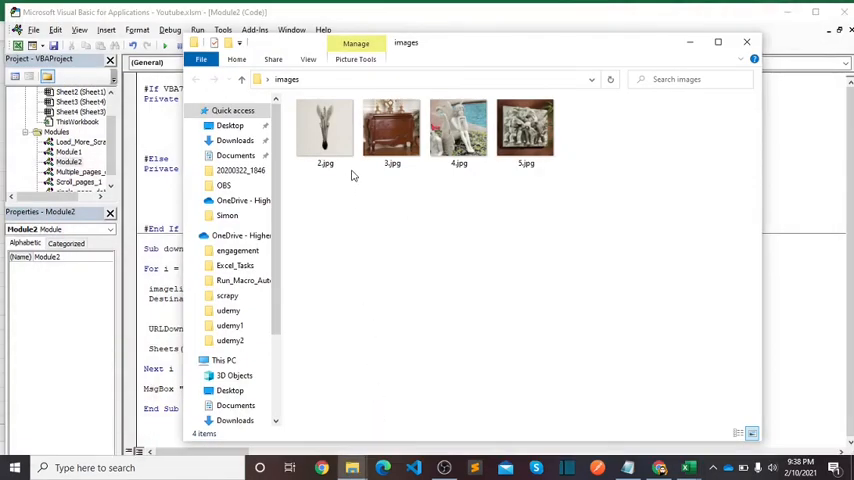
- Switch back to the workbook to check the Status column reads done
{"action": "left_click", "coordinate": [391, 127]}
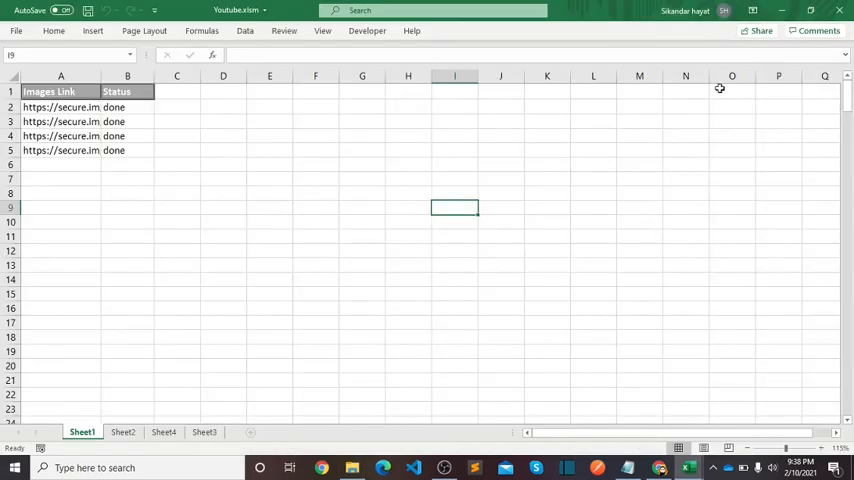
{"action": "mouse_move", "coordinate": [496, 274]}
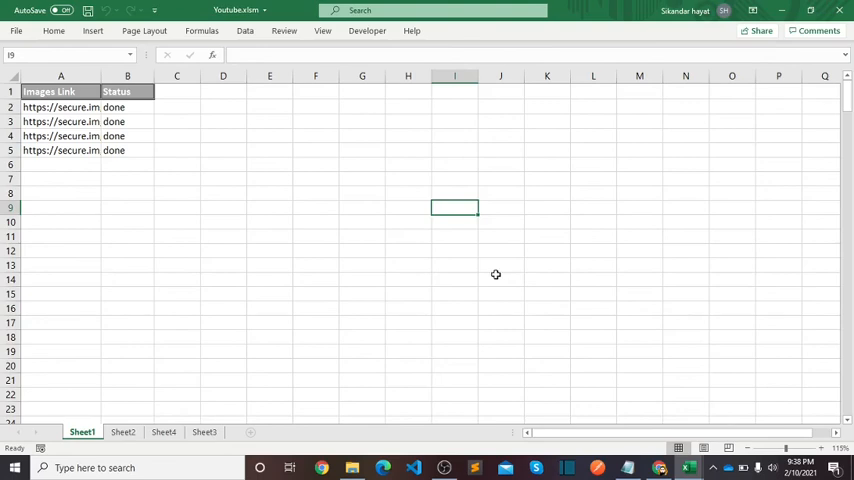